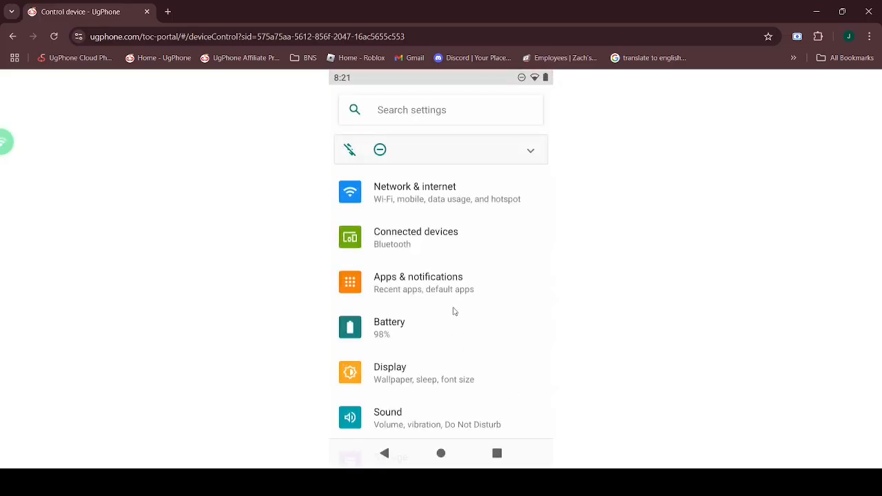
Enable developer mode by tapping Build number in the phone information page.
left_click(418, 283)
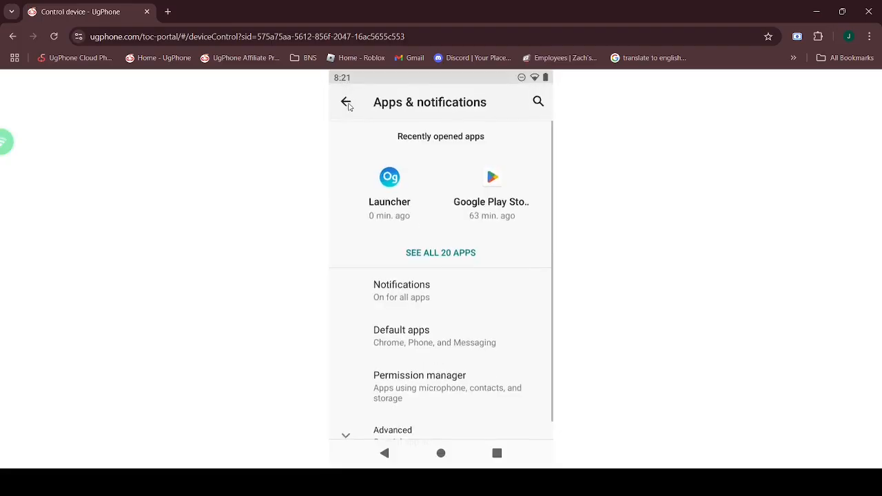
left_click(345, 102)
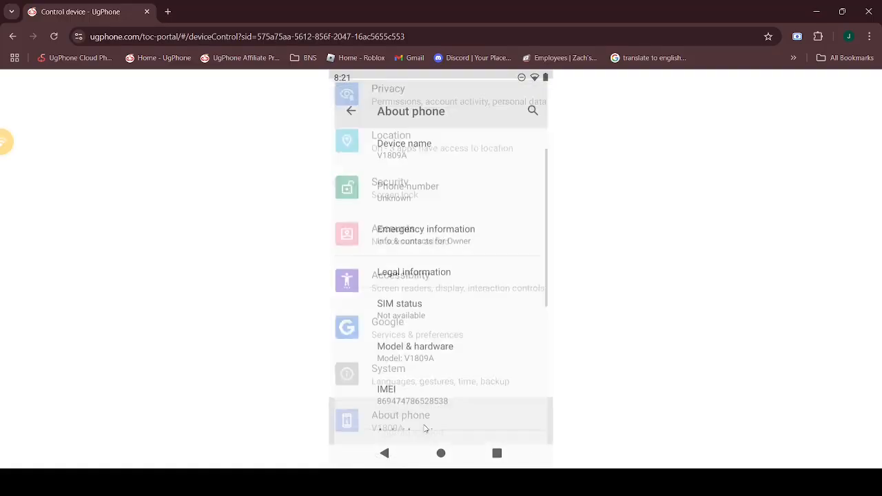
scroll("down", 3)
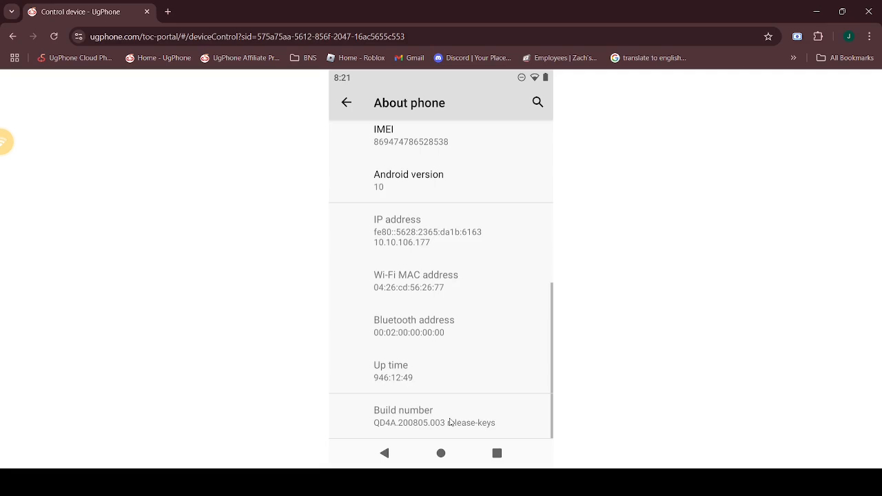
left_click(434, 416)
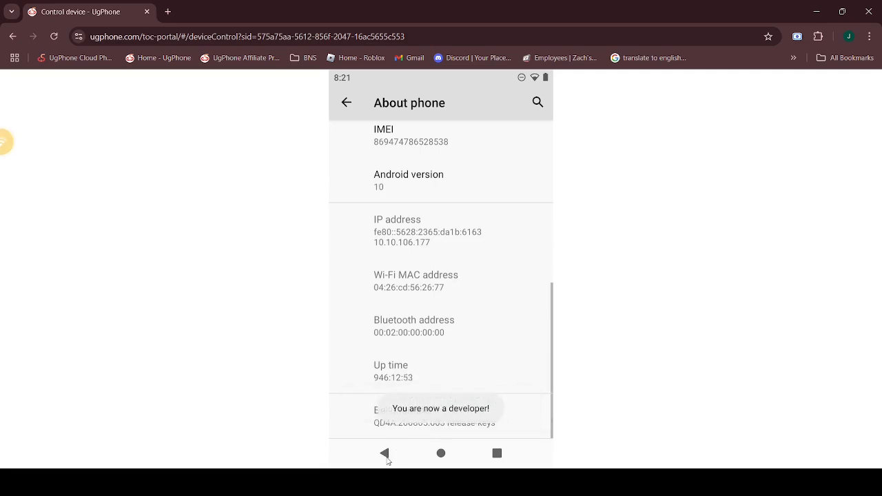
left_click(347, 102)
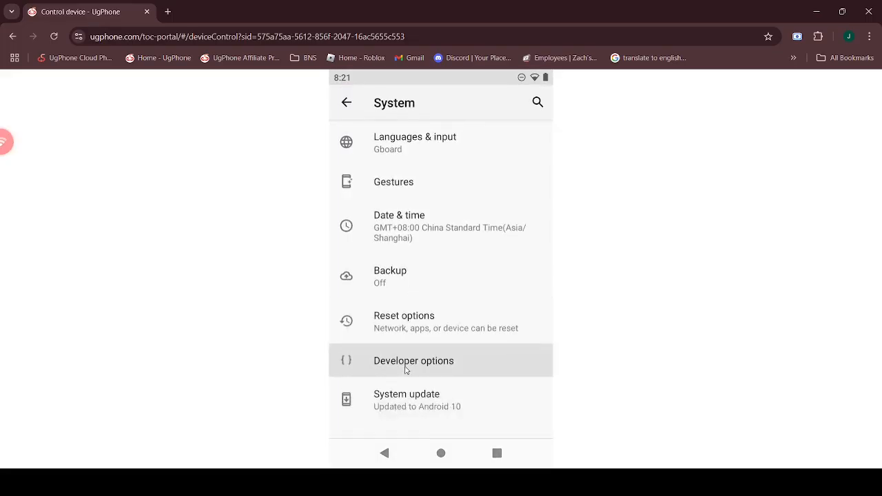
Search settings for 'sw' and set Smallest width to 720.
left_click(537, 102)
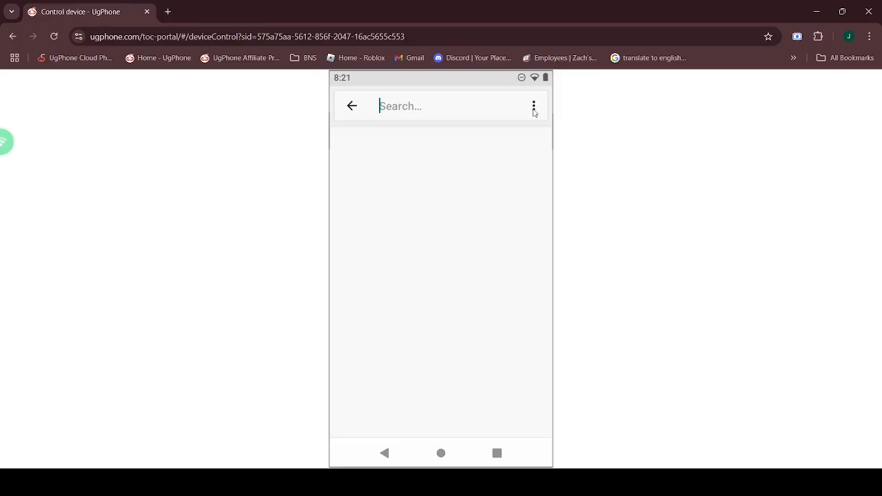
type("sw")
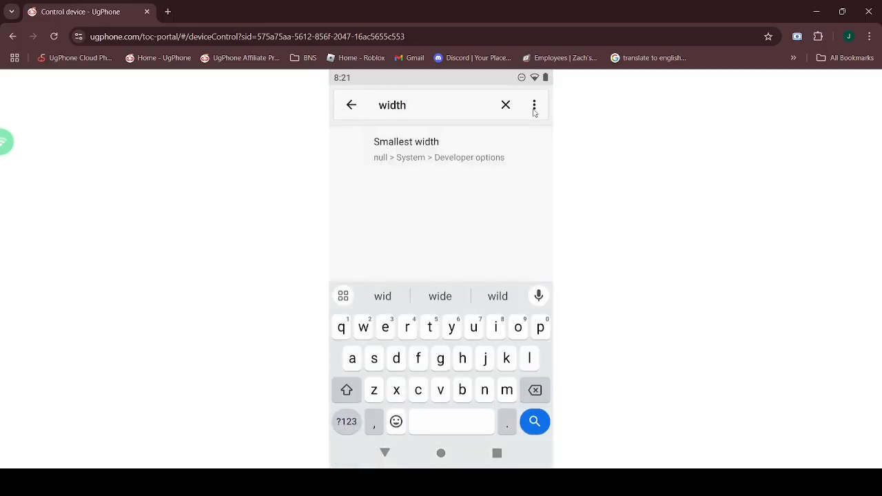
left_click(406, 141)
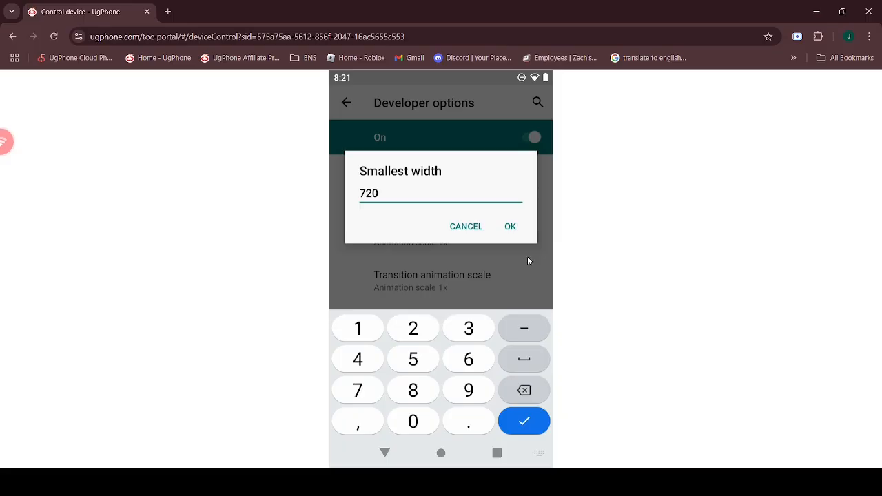
left_click(509, 226)
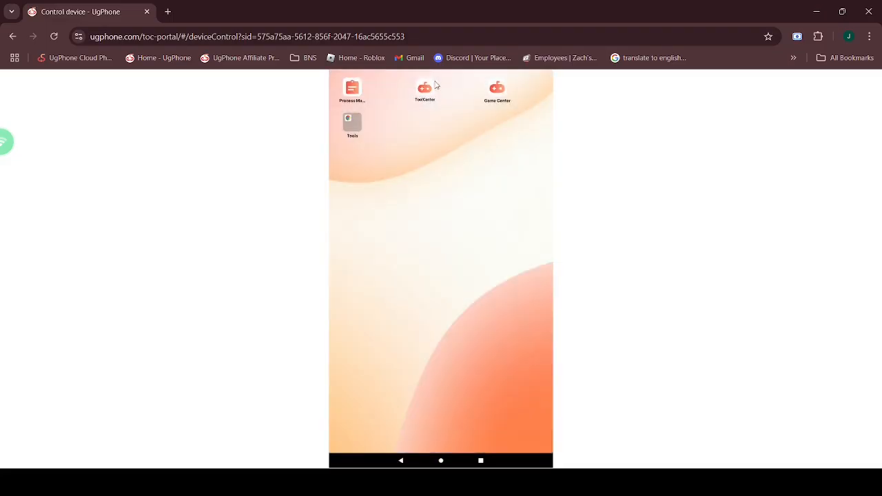
Download and install the 1.1.1.1 app from ToolCenter.
left_click(423, 88)
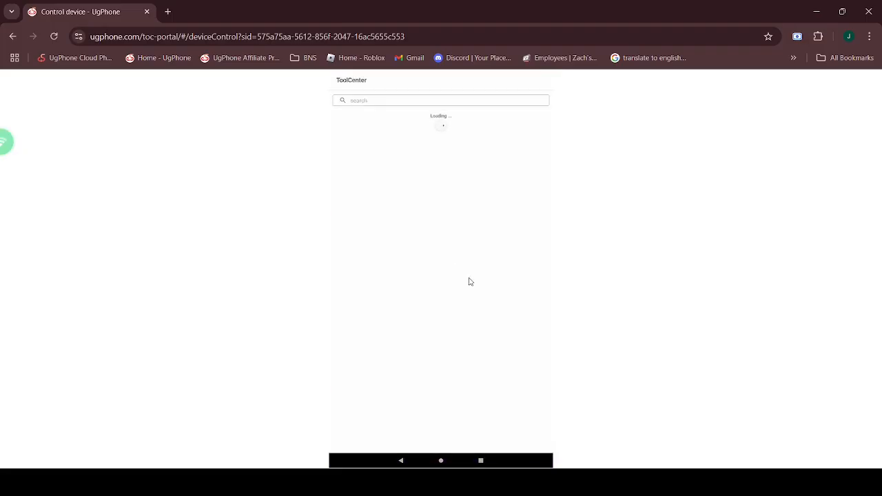
left_click(441, 100)
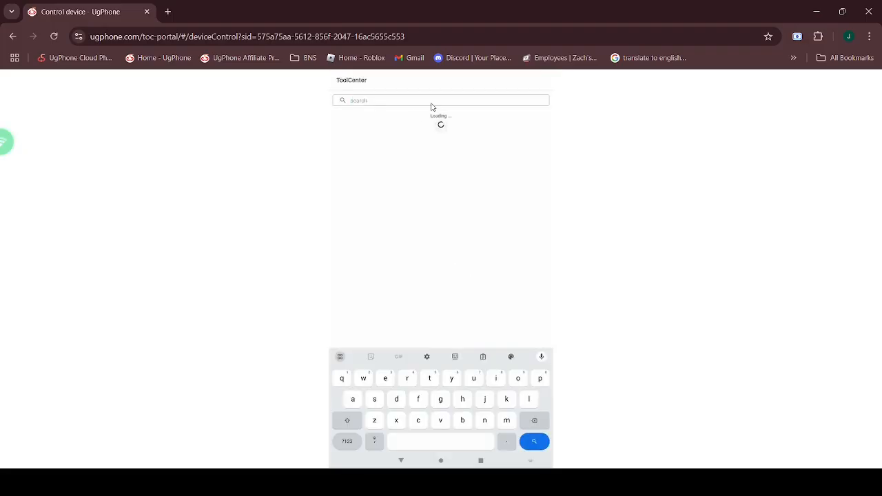
type("1.1.1.1")
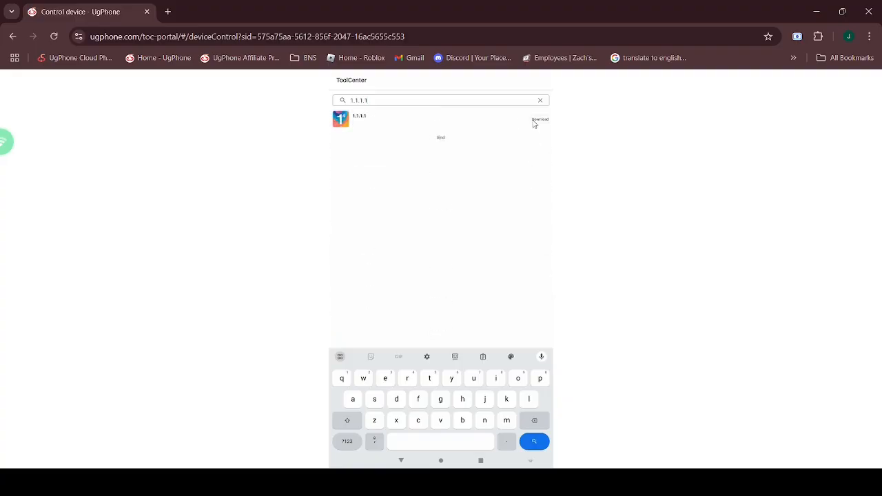
left_click(539, 119)
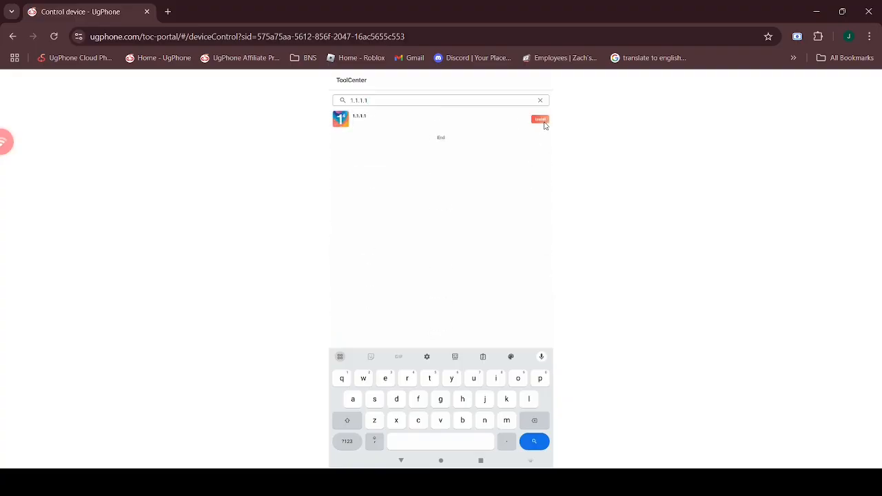
left_click(539, 118)
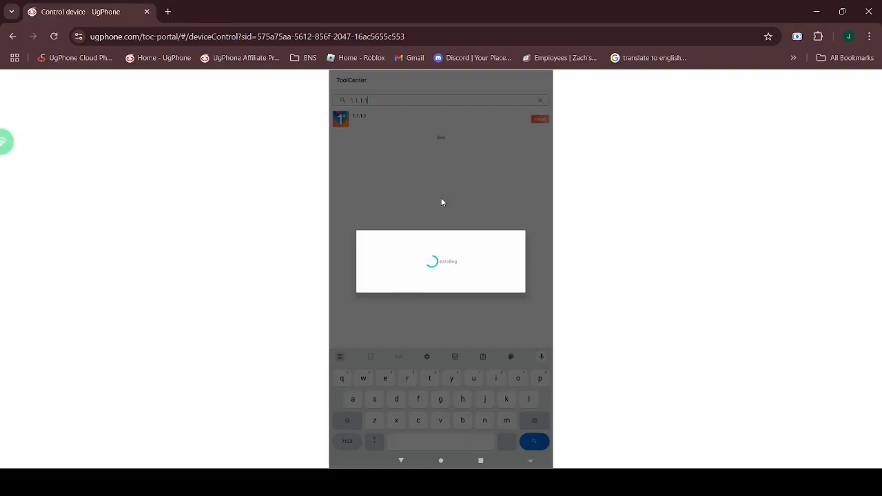
Search ToolCenter for 'termu' and start downloading Termux.
left_click(540, 99)
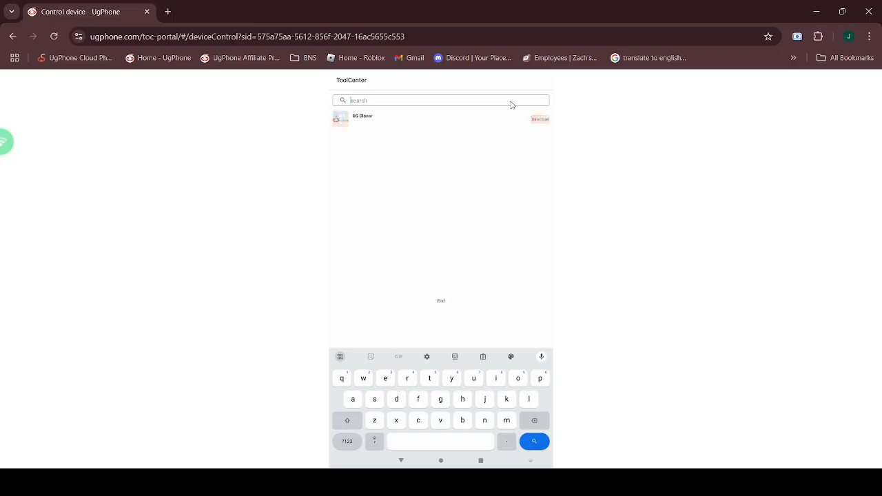
type("termu")
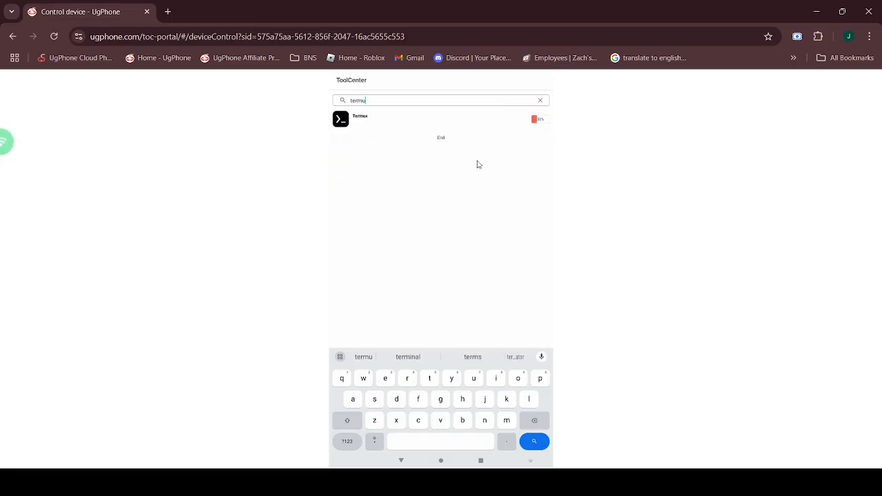
left_click(539, 119)
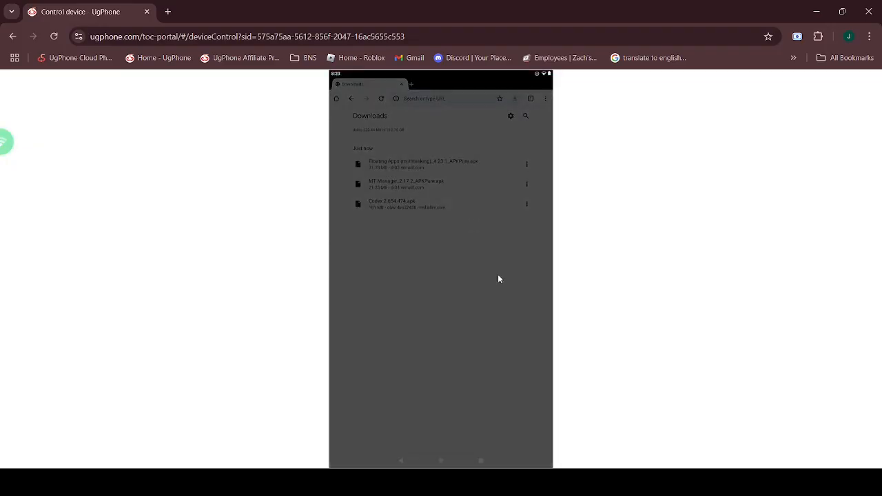
Install the MT Manager APK and accept its user agreement.
left_click(406, 184)
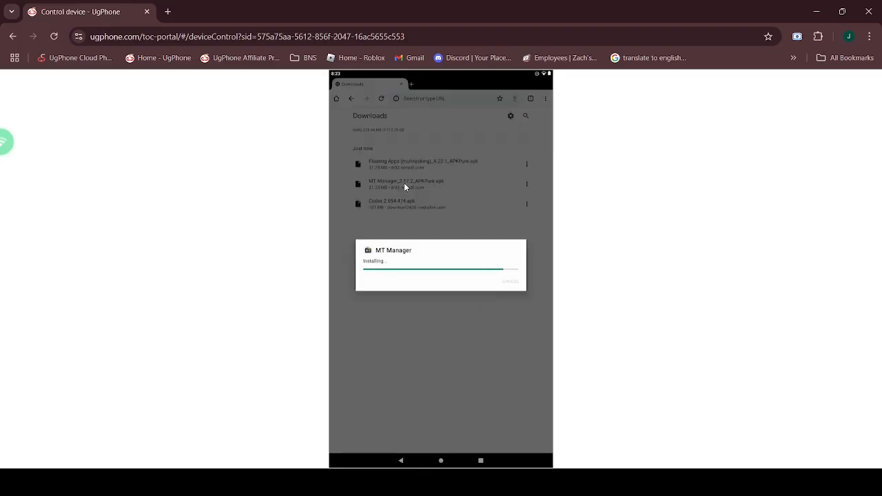
mouse_move(463, 164)
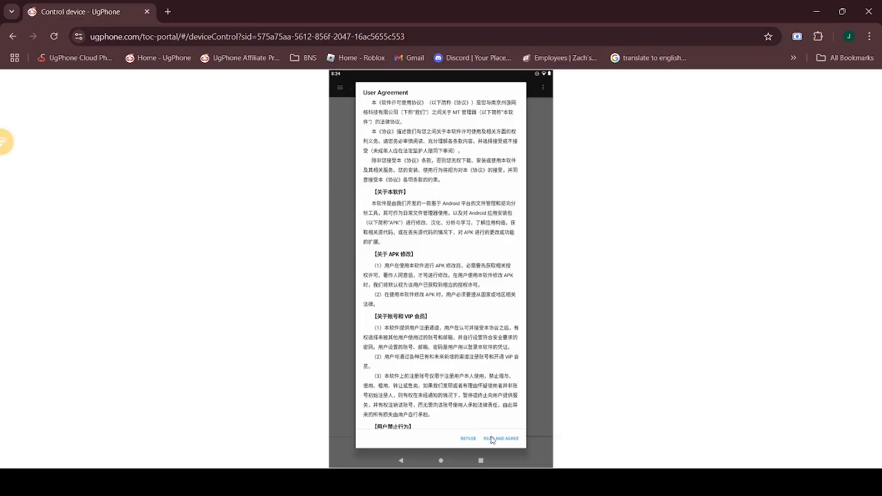
left_click(500, 438)
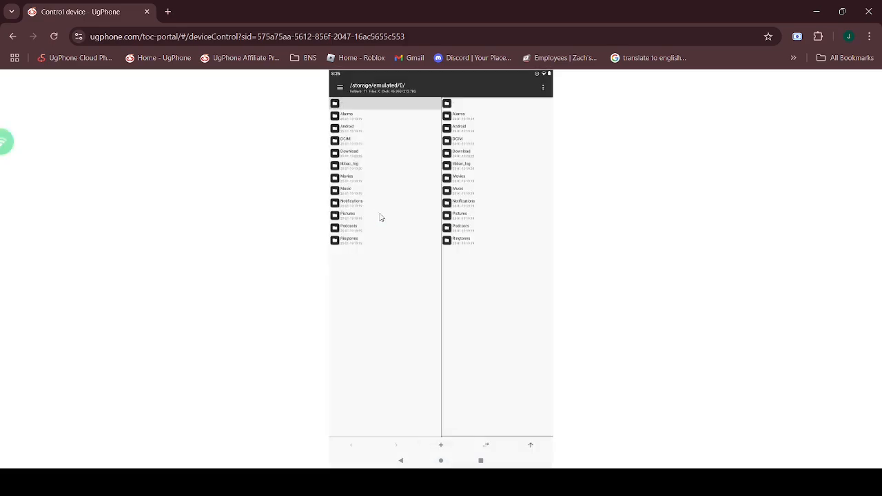
Clone and install the Roblox package from MT Manager's Download folder.
double_click(348, 153)
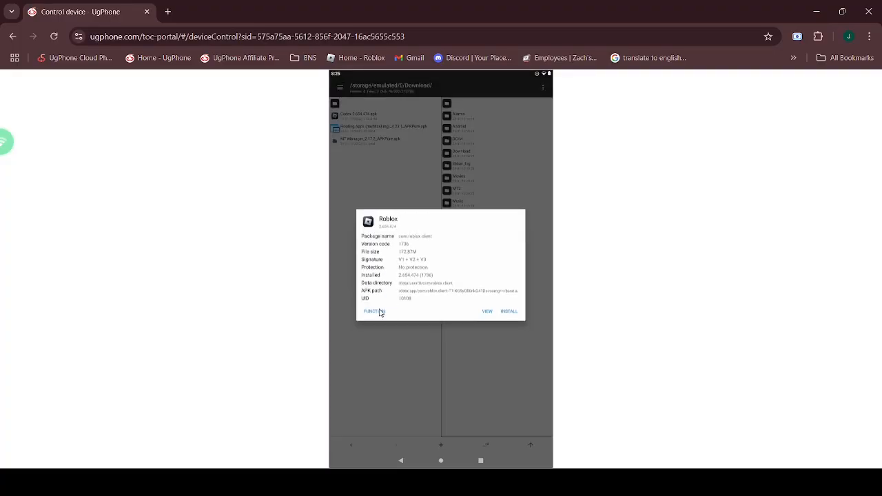
left_click(371, 312)
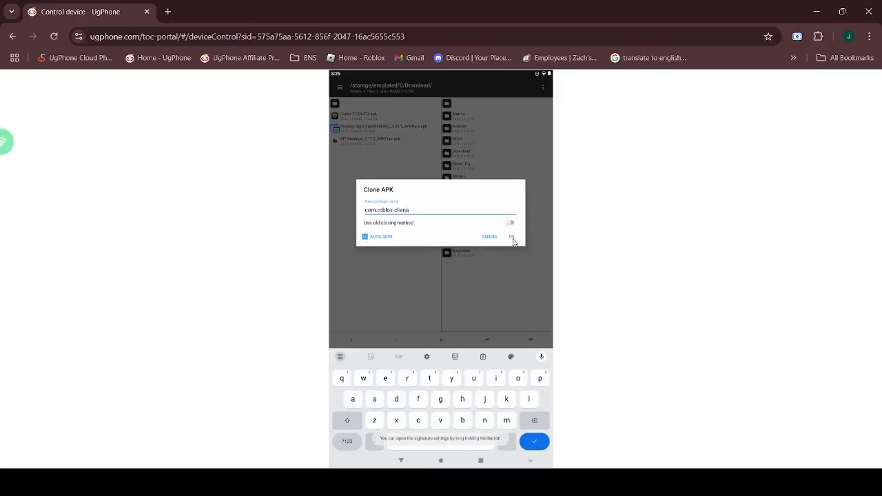
left_click(513, 237)
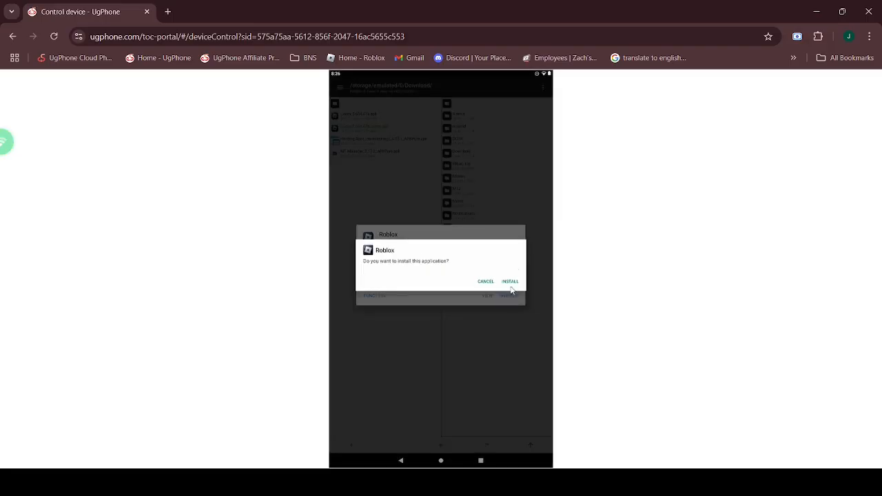
left_click(509, 281)
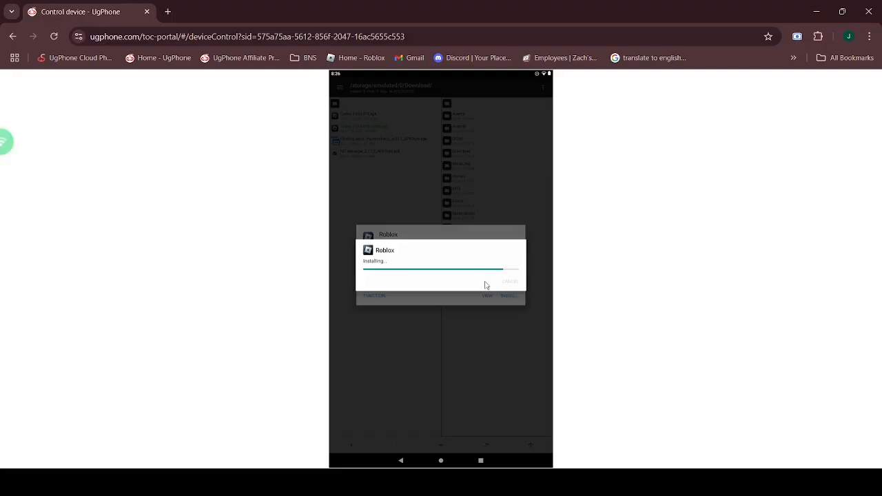
mouse_move(390, 313)
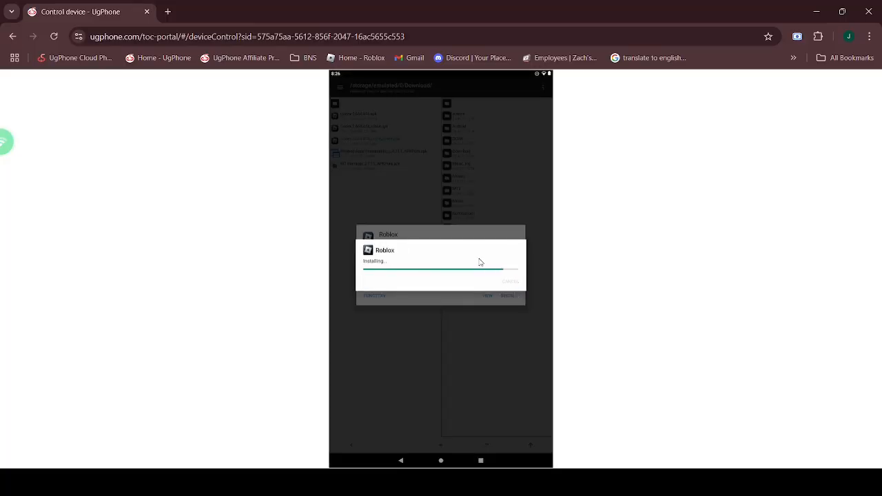
mouse_move(478, 257)
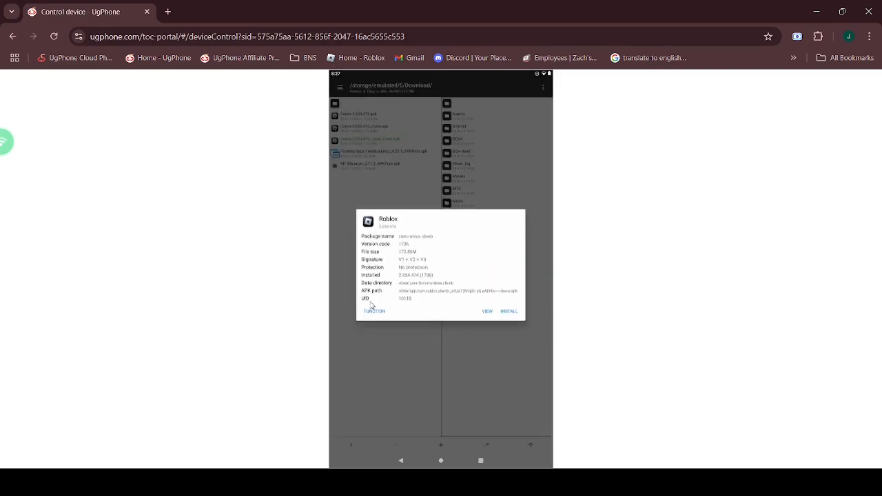
left_click(508, 311)
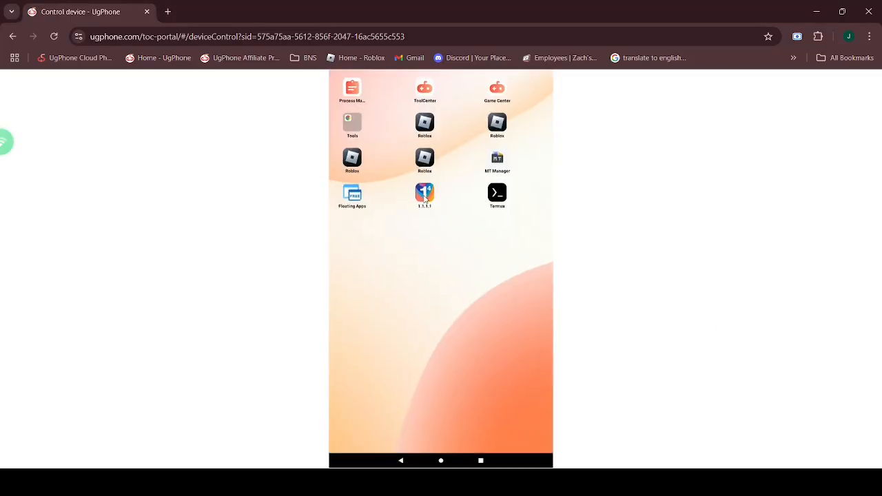
Run through 1.1.1.1 setup, accept the privacy policy and install the VPN profile.
left_click(425, 192)
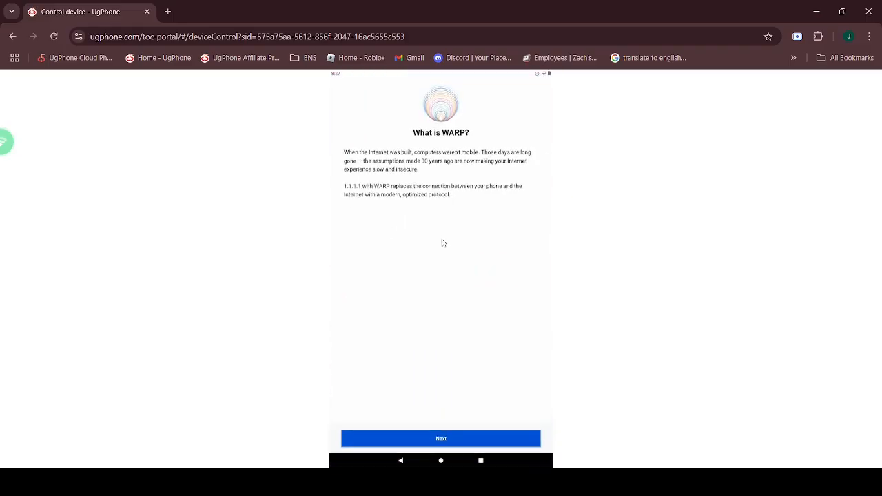
left_click(441, 438)
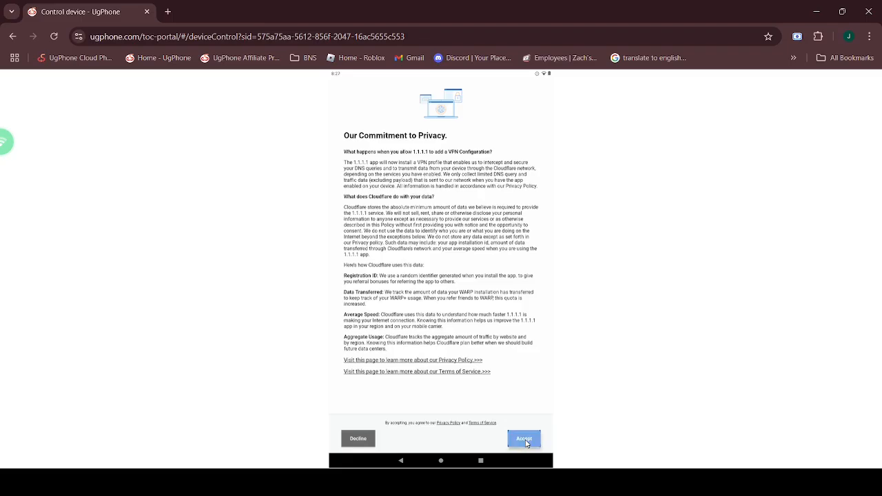
left_click(525, 438)
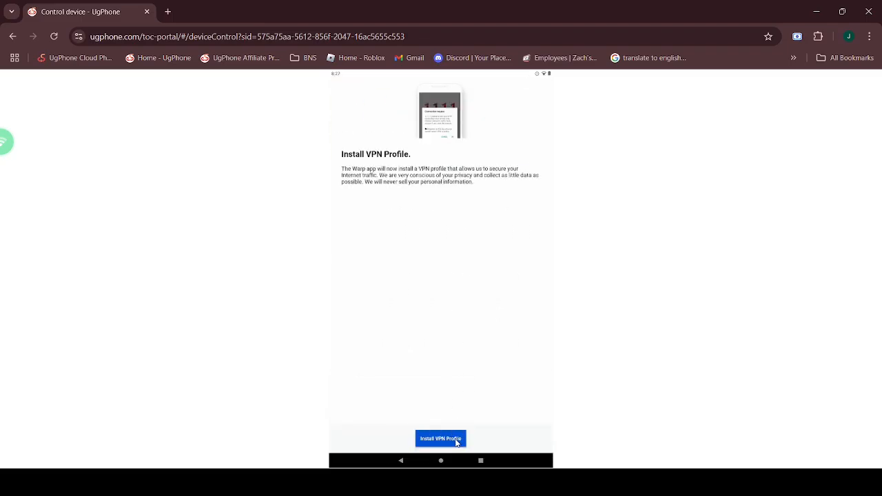
left_click(440, 439)
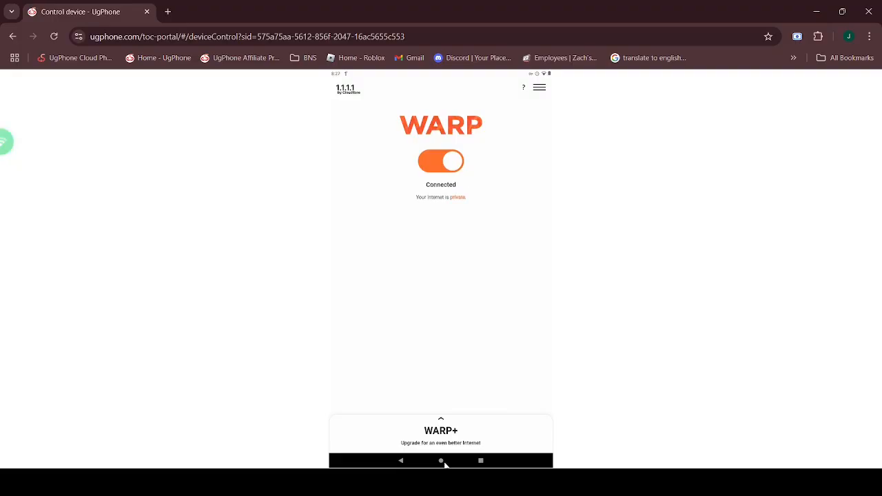
left_click(440, 460)
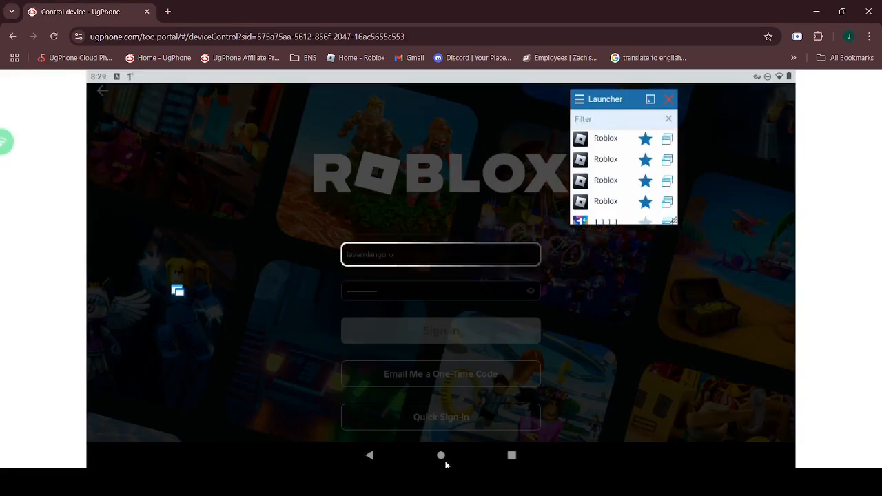
Submit the Roblox sign-in and dismiss the password-reset alert.
left_click(441, 455)
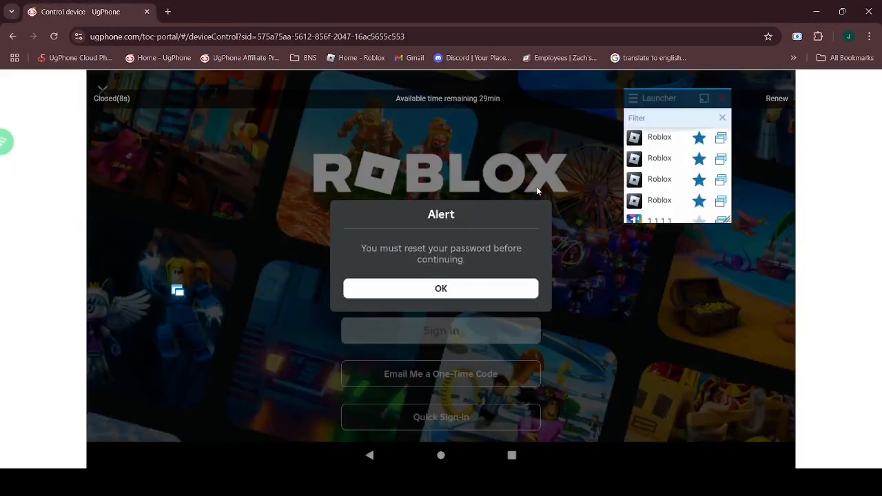
left_click(441, 288)
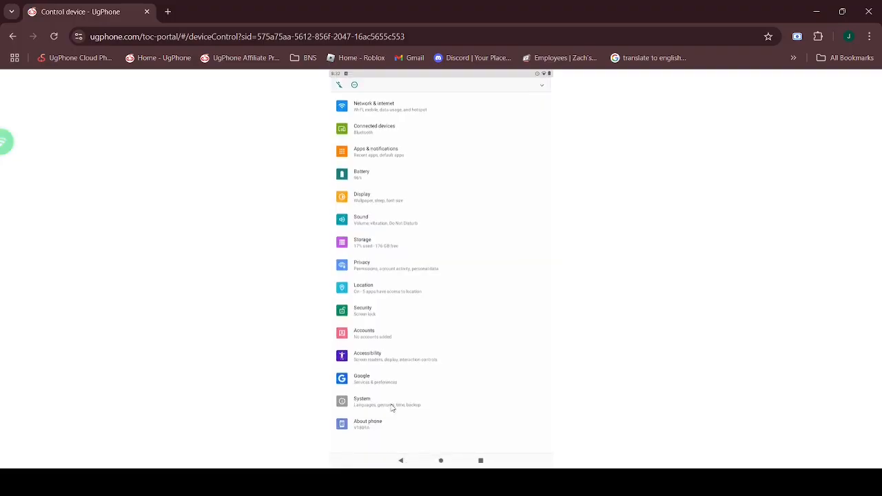
Open System > Developer options and scroll down through its settings.
left_click(362, 401)
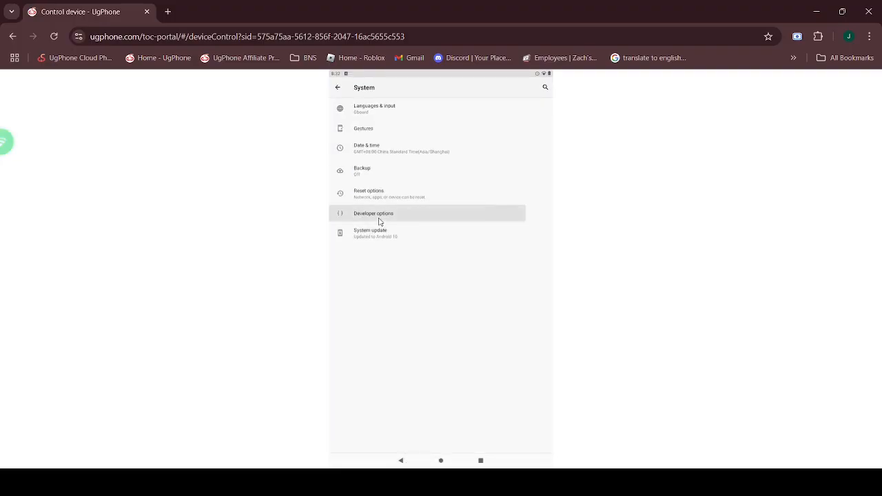
left_click(373, 212)
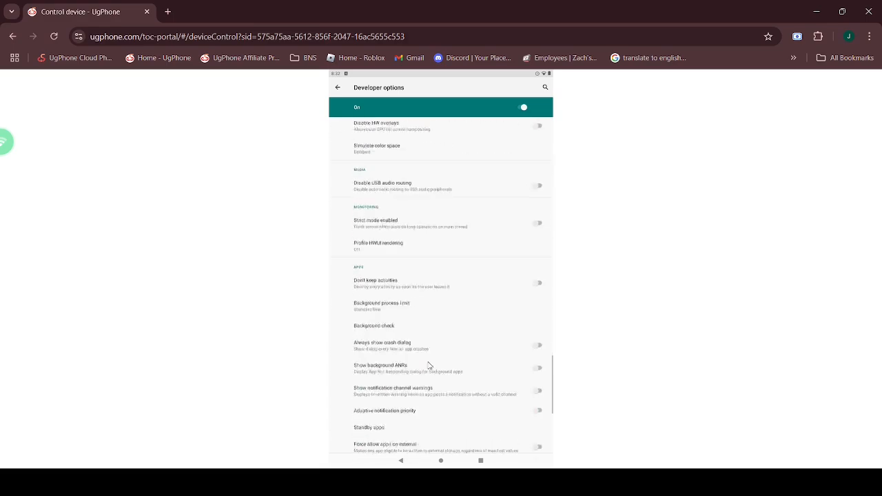
scroll("down", 3)
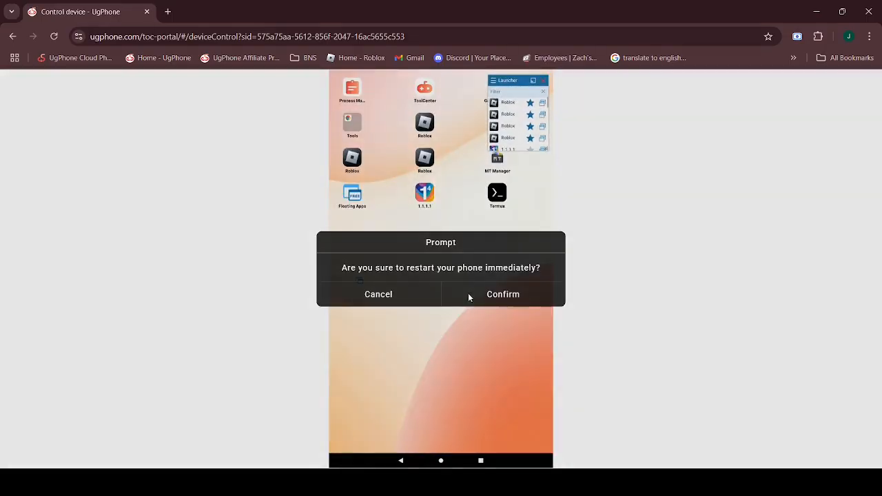
Confirm the cloud phone restart.
left_click(502, 294)
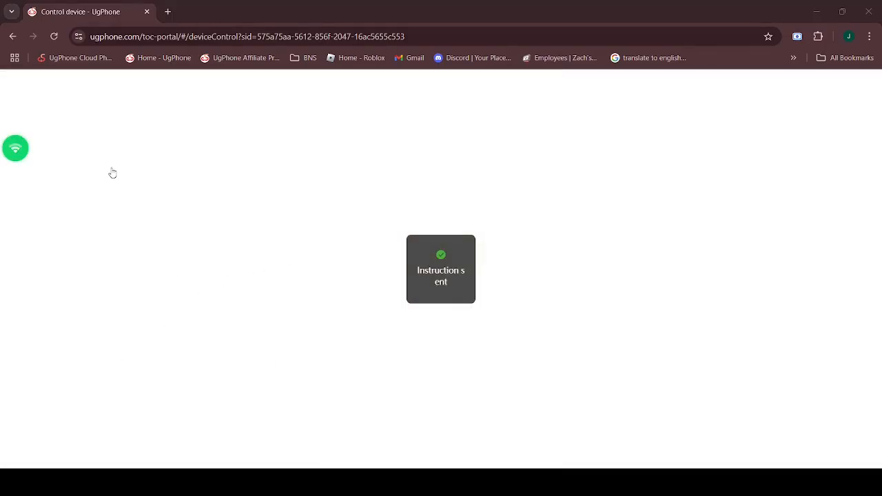
mouse_move(318, 380)
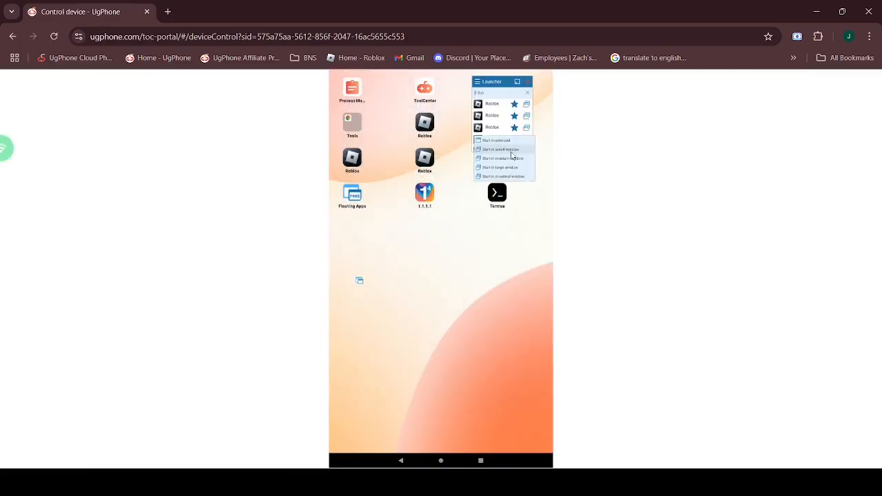
Launch a Roblox copy in a small window and open Termux.
left_click(496, 149)
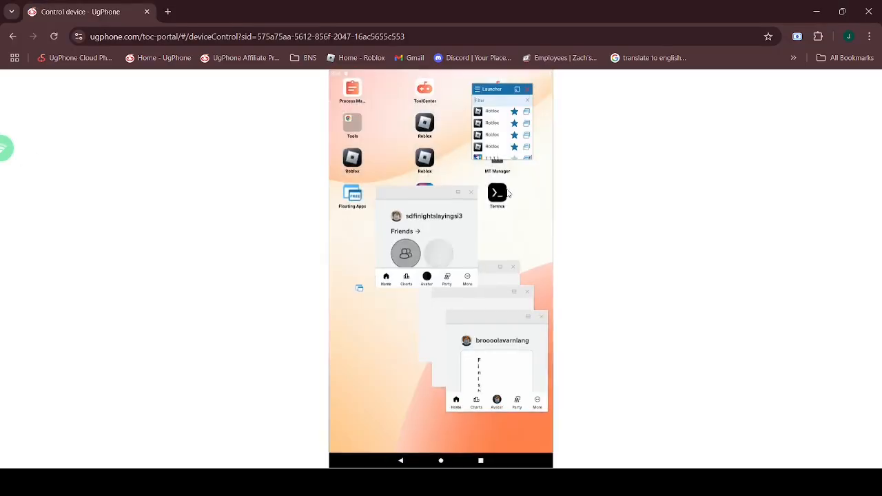
left_click(497, 193)
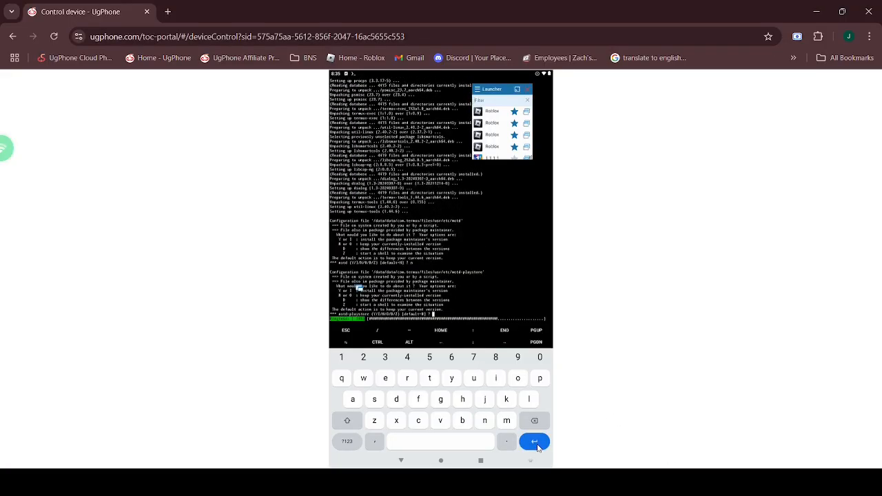
Keep the default configuration files so the Termux package upgrade finishes.
key("Enter")
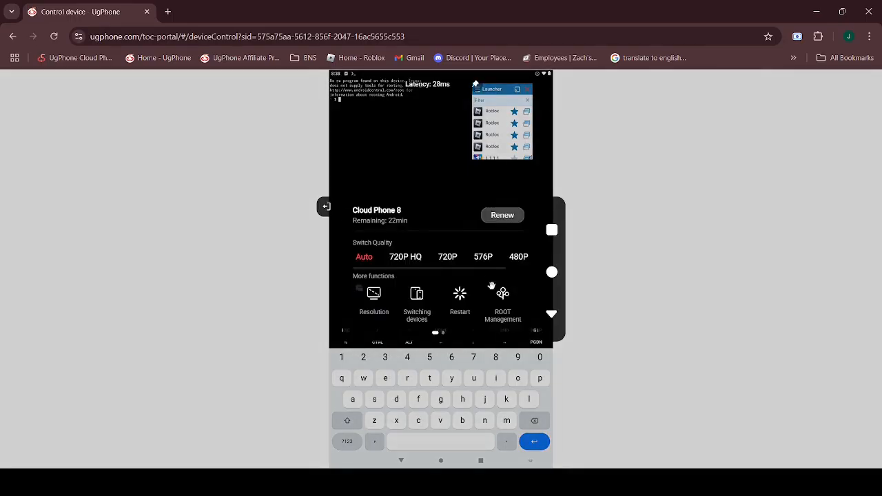
Enable root access for All Applications in ROOT Management.
left_click(501, 294)
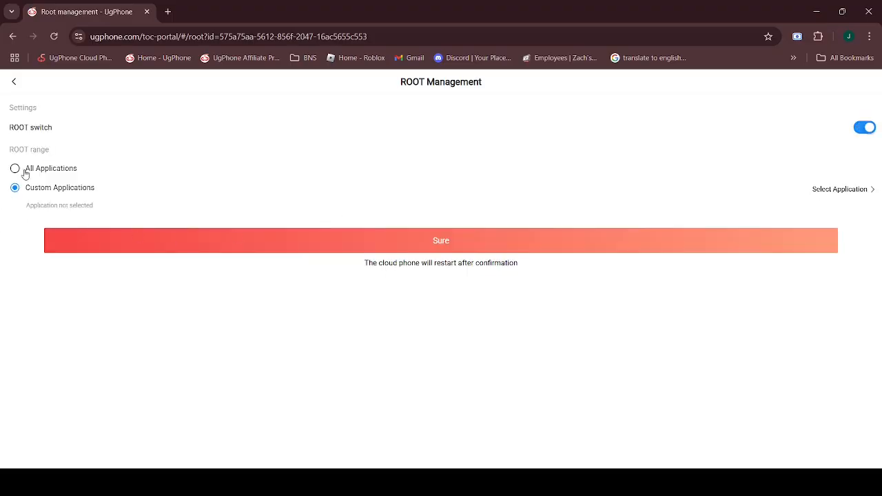
left_click(440, 241)
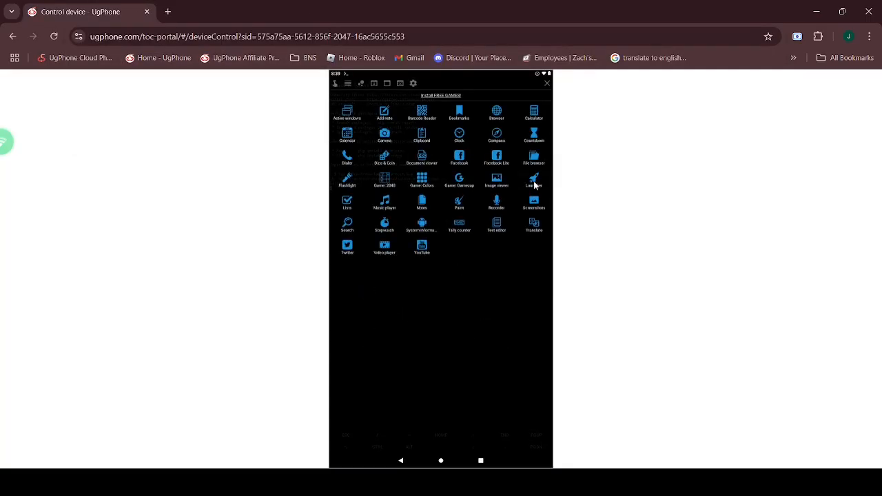
Use the Floating Apps launcher to get Termux running the Reconnect script.
left_click(533, 179)
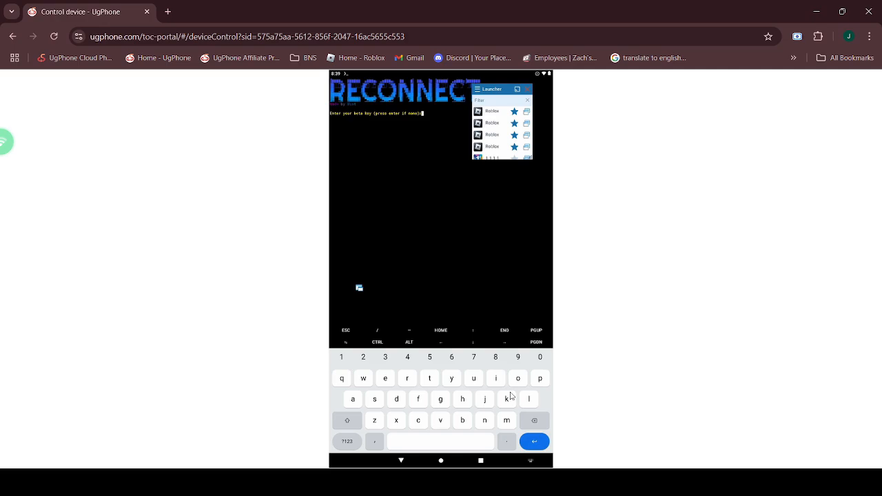
Leave the beta key blank to load the Reconnect Tool Menu.
left_click(533, 442)
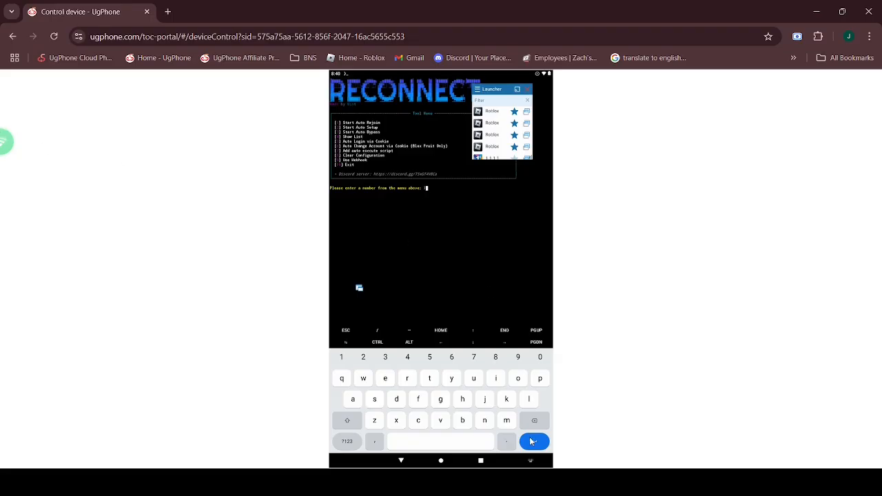
Save an auto-execute loadstring script via option 7, then choose Auto Rejoin Version 2.
type("7")
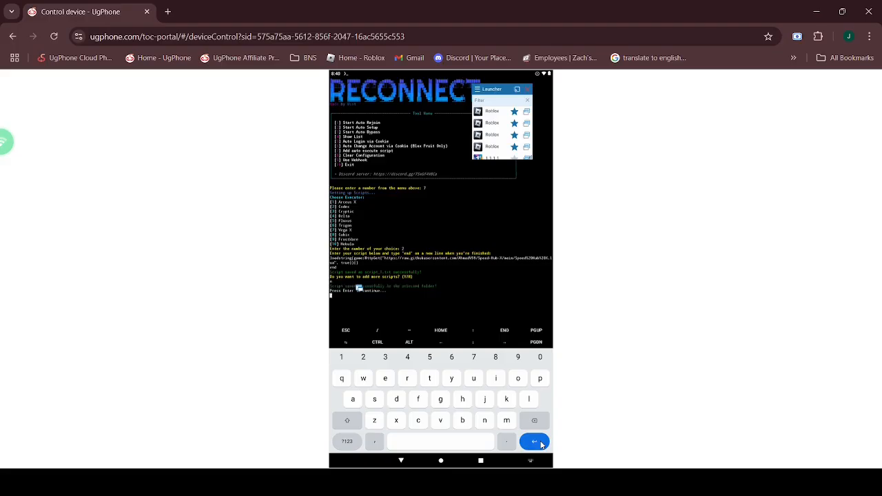
key("enter")
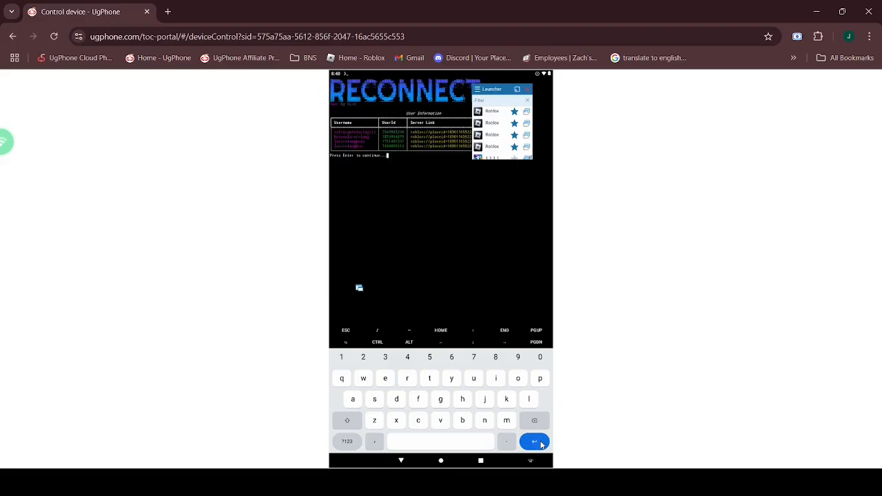
key("enter")
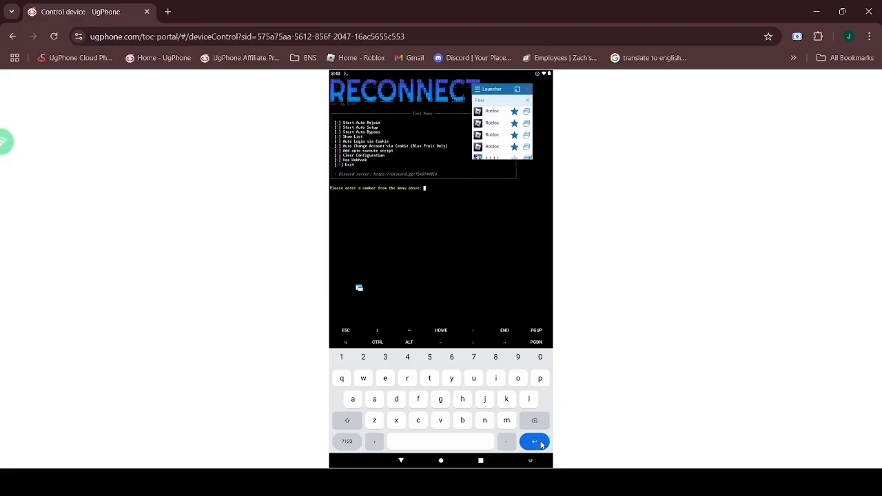
left_click(534, 441)
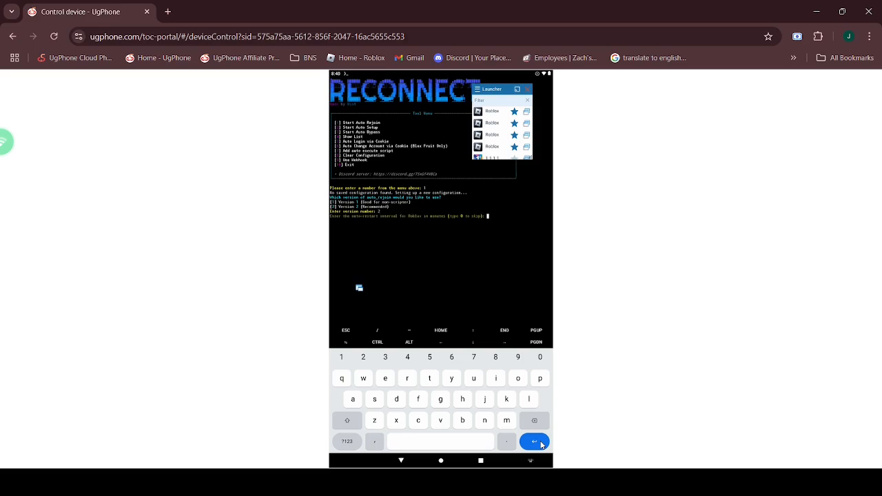